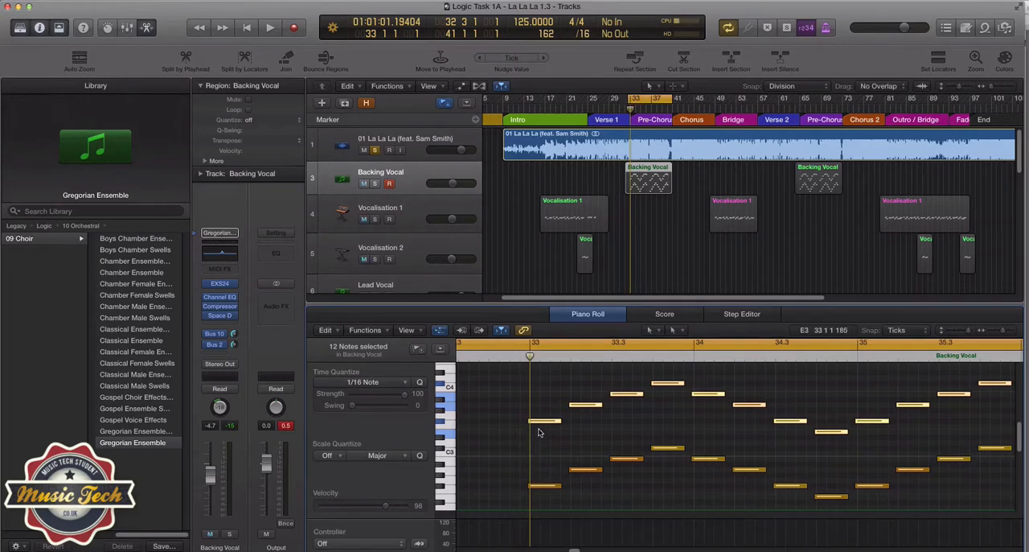
{"action": "mouse_move", "coordinate": [533, 412]}
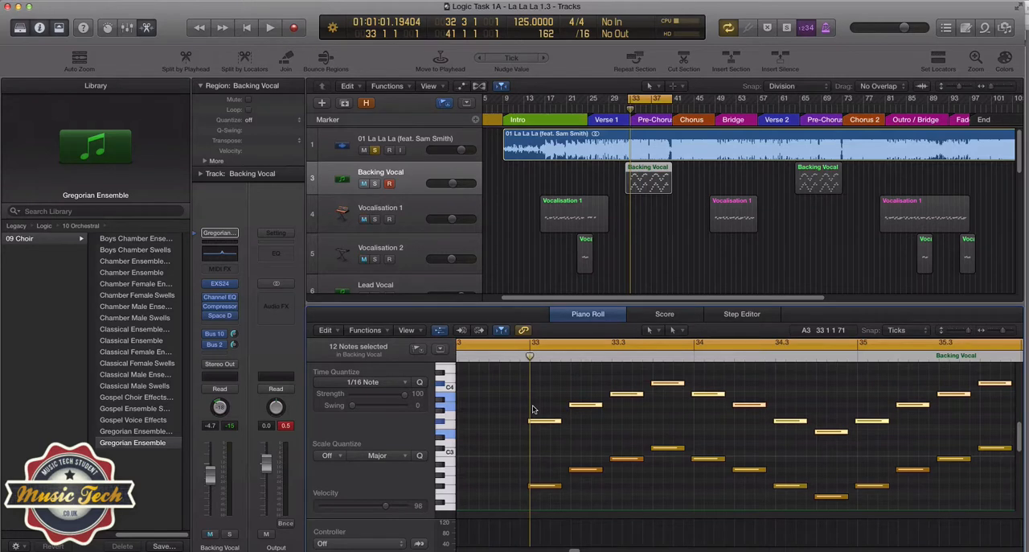
{"action": "mouse_move", "coordinate": [534, 432]}
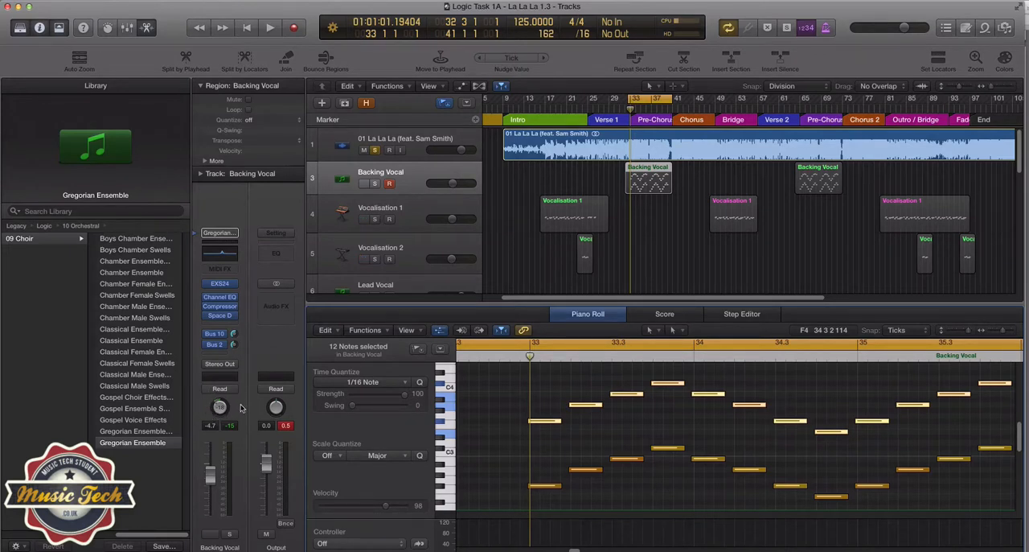
{"action": "mouse_move", "coordinate": [207, 400]}
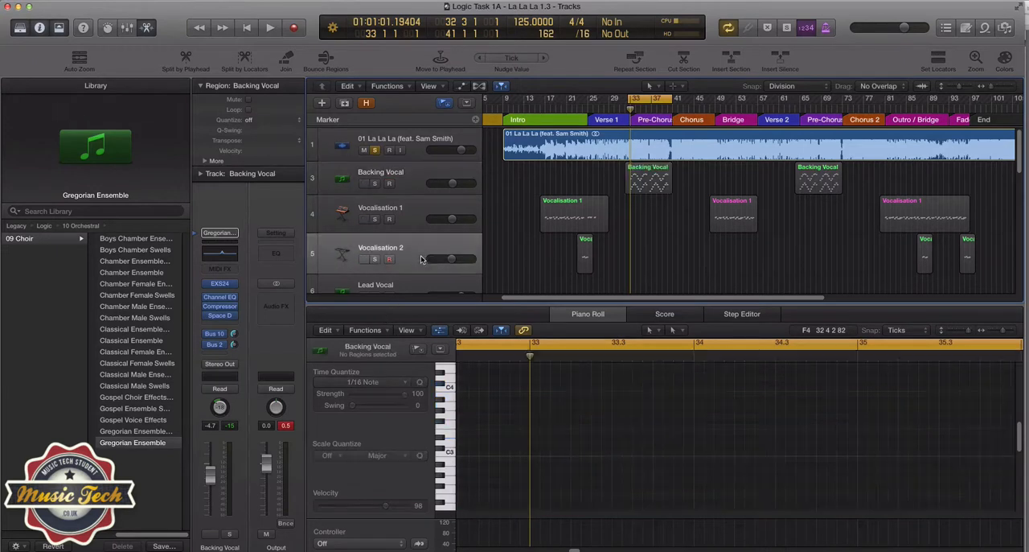
Browse the Library into 10 Orchestral > 09 Choir, where Gregorian Ensemble is loaded.
{"action": "left_click", "coordinate": [405, 208]}
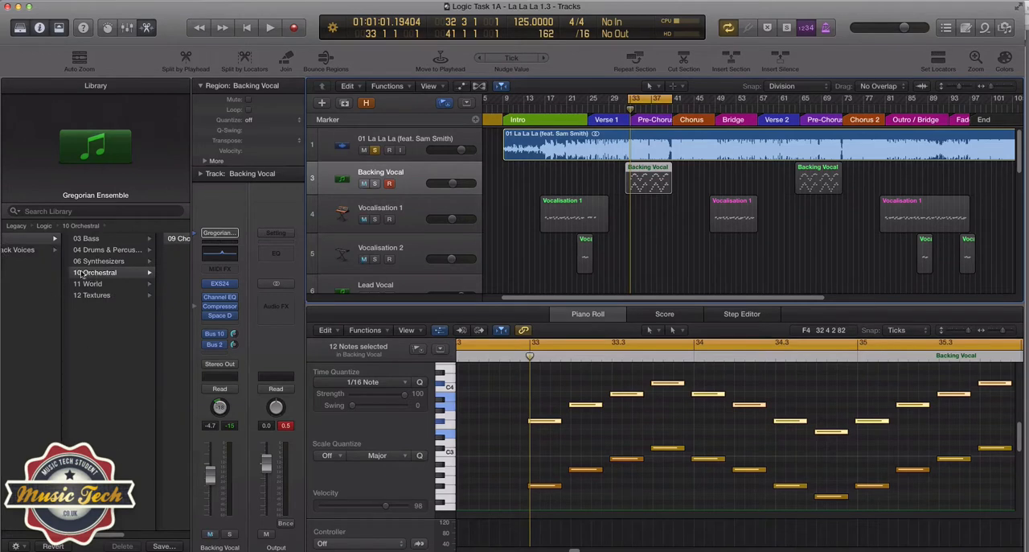
{"action": "left_click", "coordinate": [94, 272]}
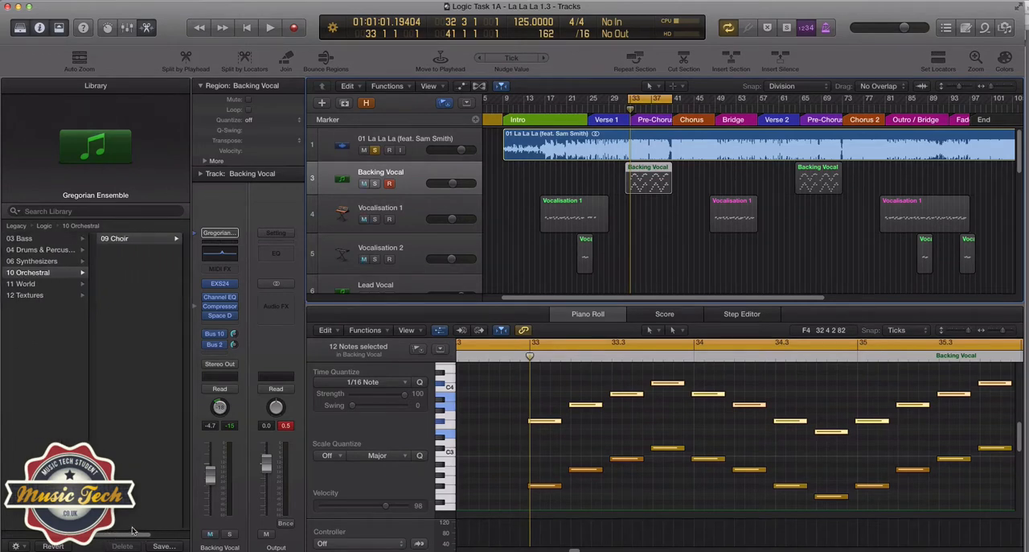
{"action": "left_click", "coordinate": [115, 238]}
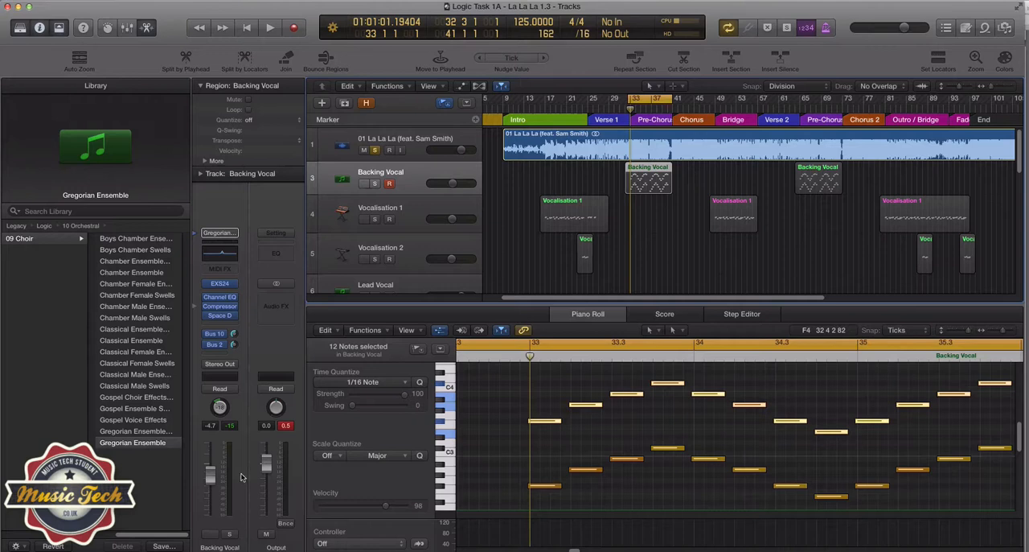
{"action": "mouse_move", "coordinate": [167, 462]}
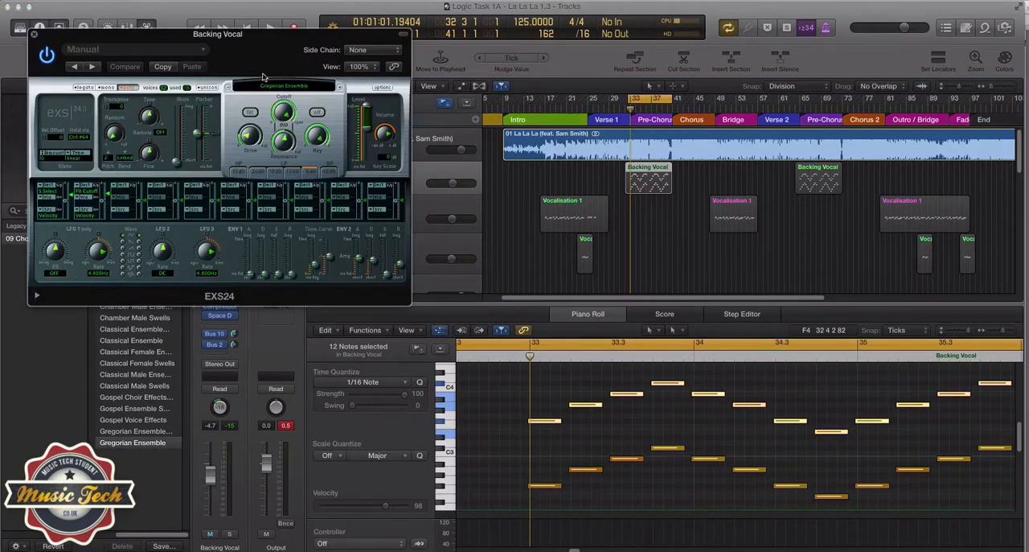
Bring the EXS24 sampler window into view for its ENV 2 settings, then close it.
{"action": "left_click_drag", "start_coordinate": [217, 34], "coordinate": [249, 41]}
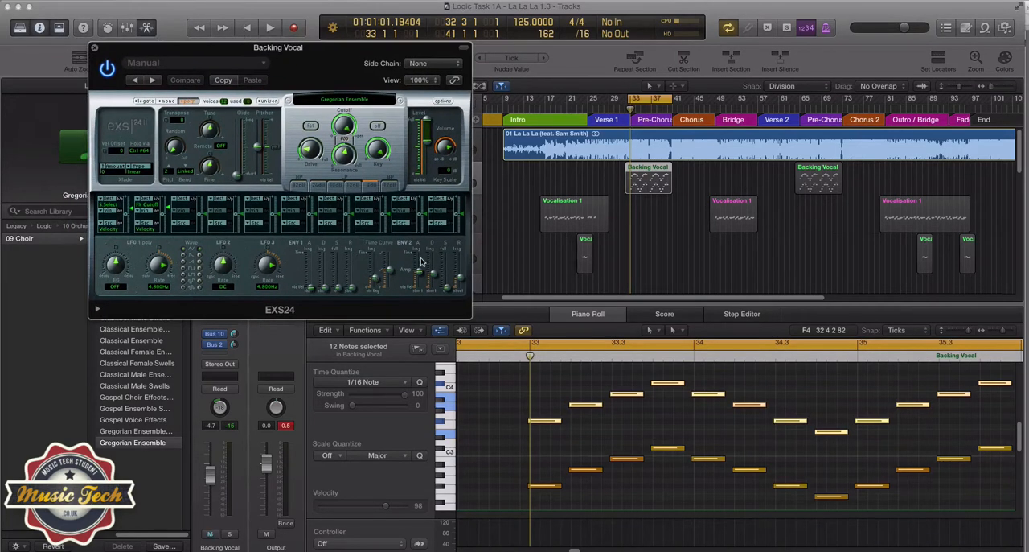
{"action": "mouse_move", "coordinate": [425, 288]}
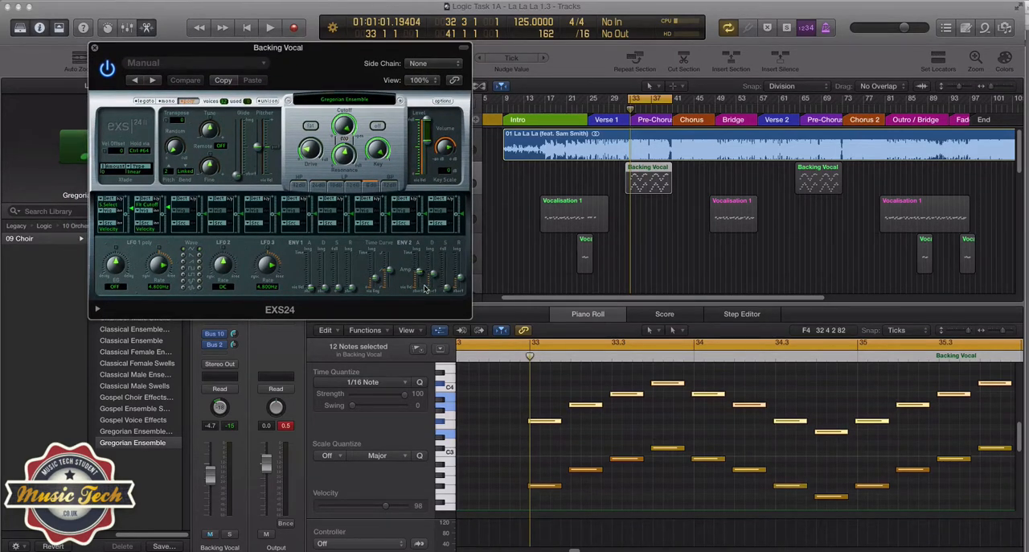
{"action": "mouse_move", "coordinate": [434, 258]}
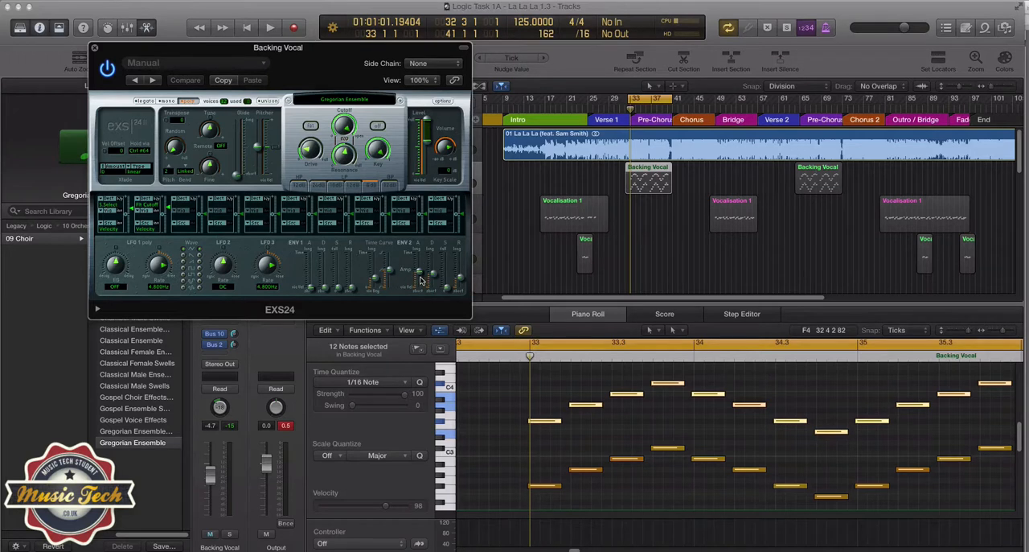
{"action": "mouse_move", "coordinate": [463, 290]}
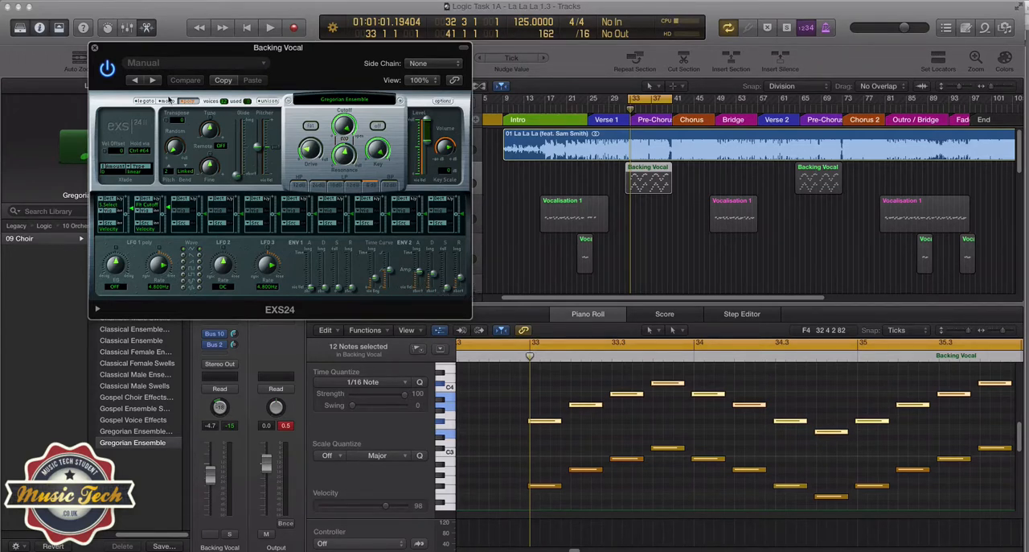
{"action": "left_click", "coordinate": [94, 47]}
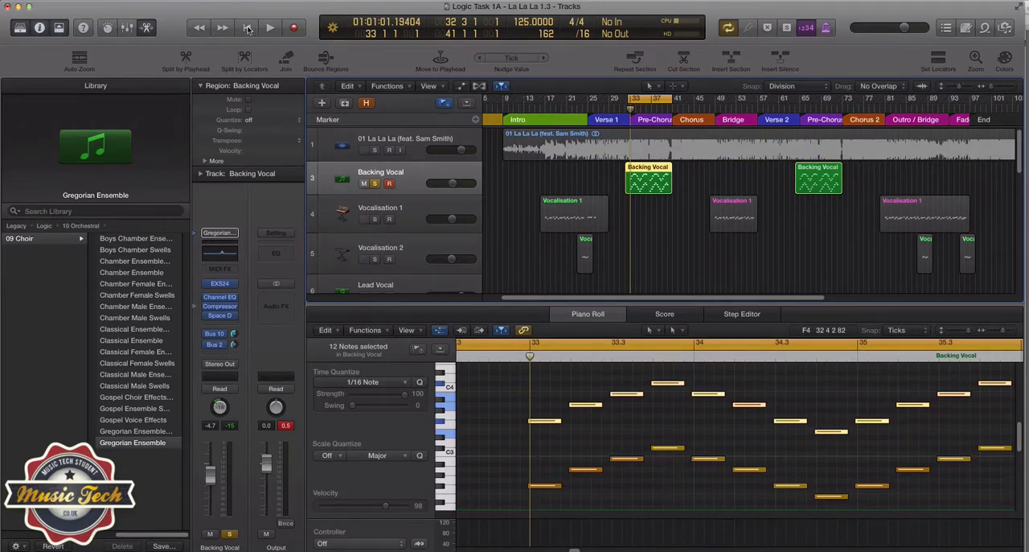
Rewind to bar 33 so the soloed Backing Vocal choir part can be auditioned.
{"action": "left_click", "coordinate": [249, 28]}
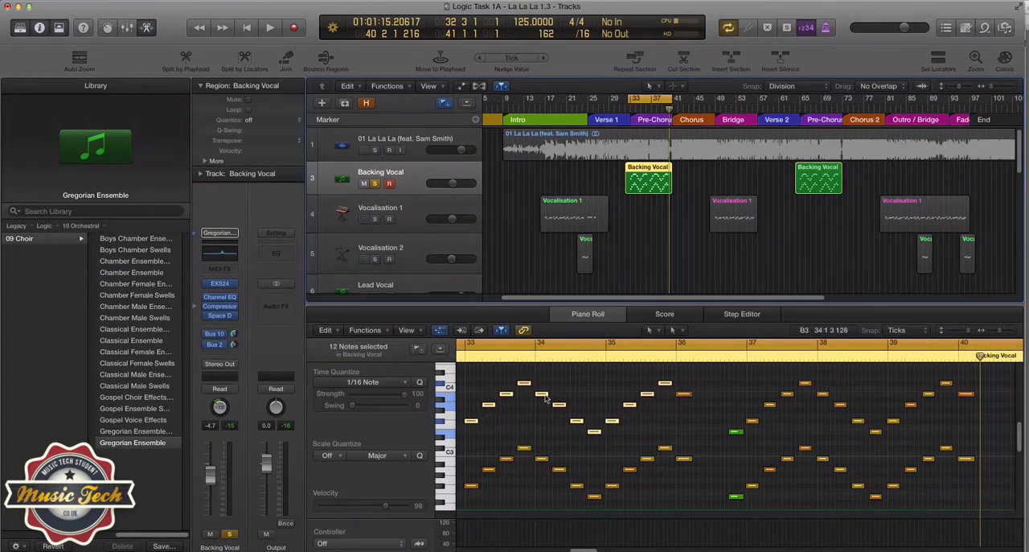
{"action": "left_click", "coordinate": [365, 330]}
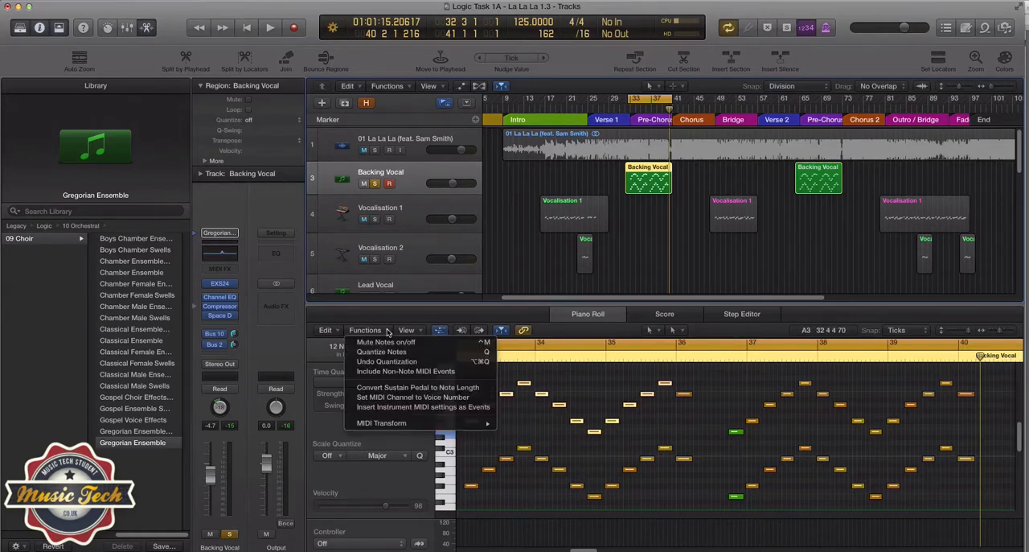
{"action": "mouse_move", "coordinate": [382, 423]}
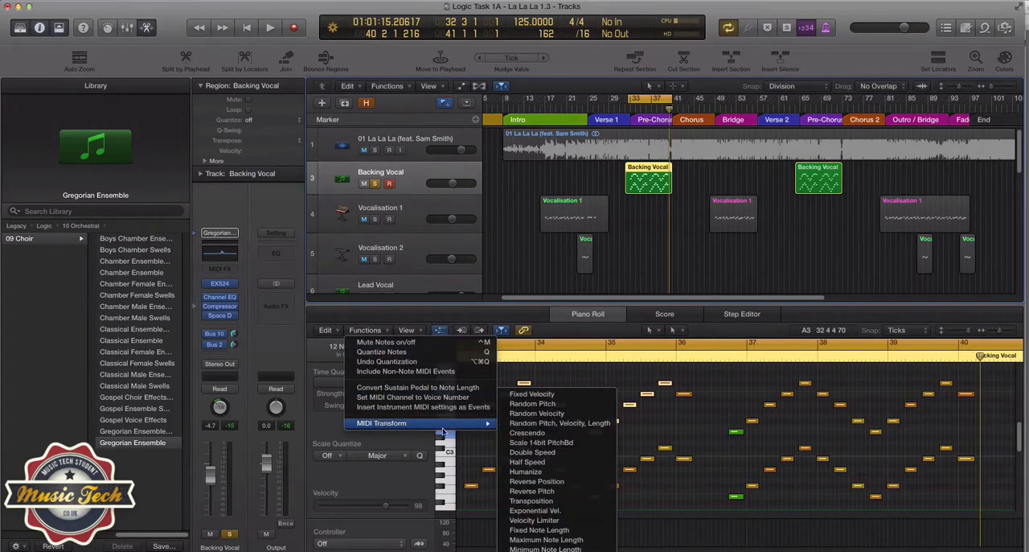
{"action": "mouse_move", "coordinate": [536, 413]}
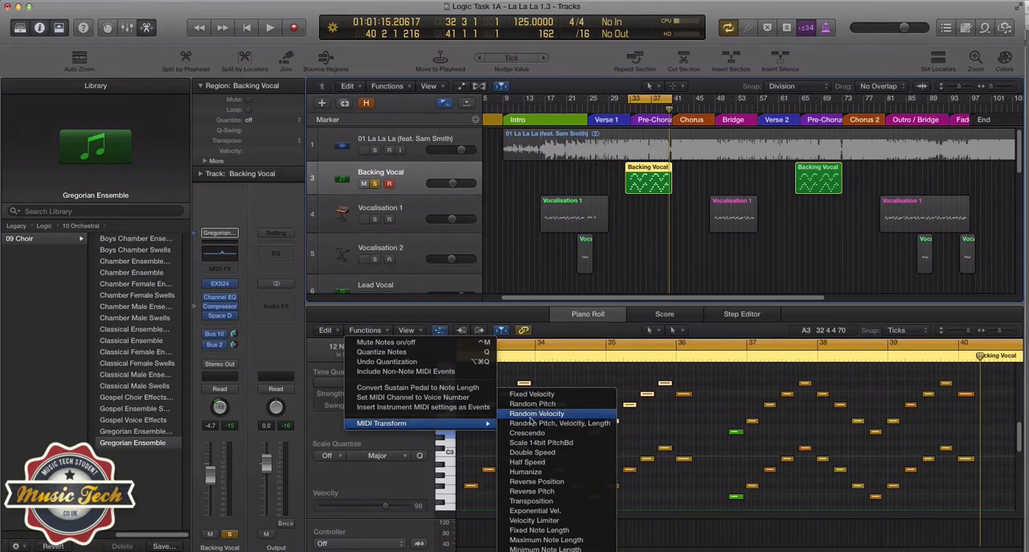
{"action": "mouse_move", "coordinate": [563, 413]}
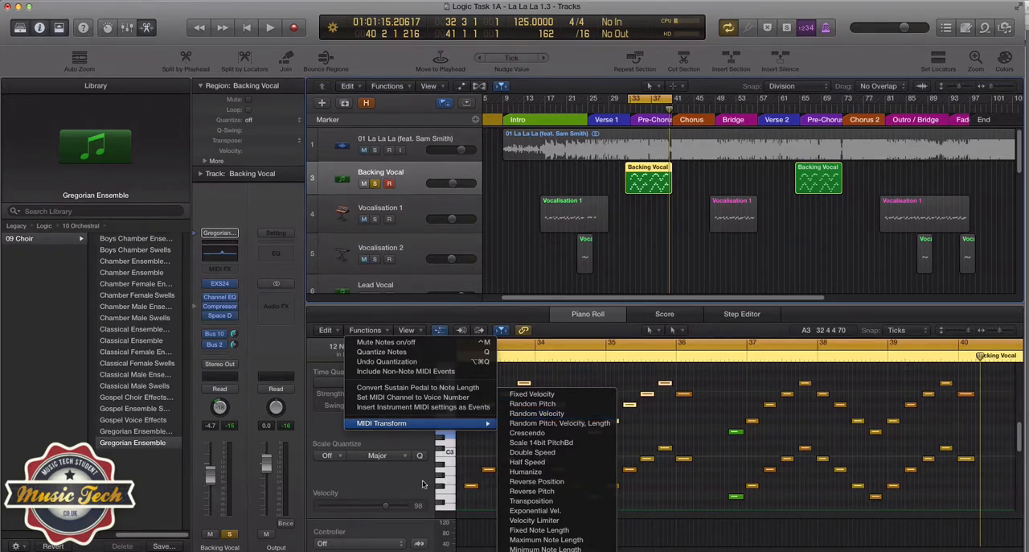
{"action": "left_click", "coordinate": [536, 423]}
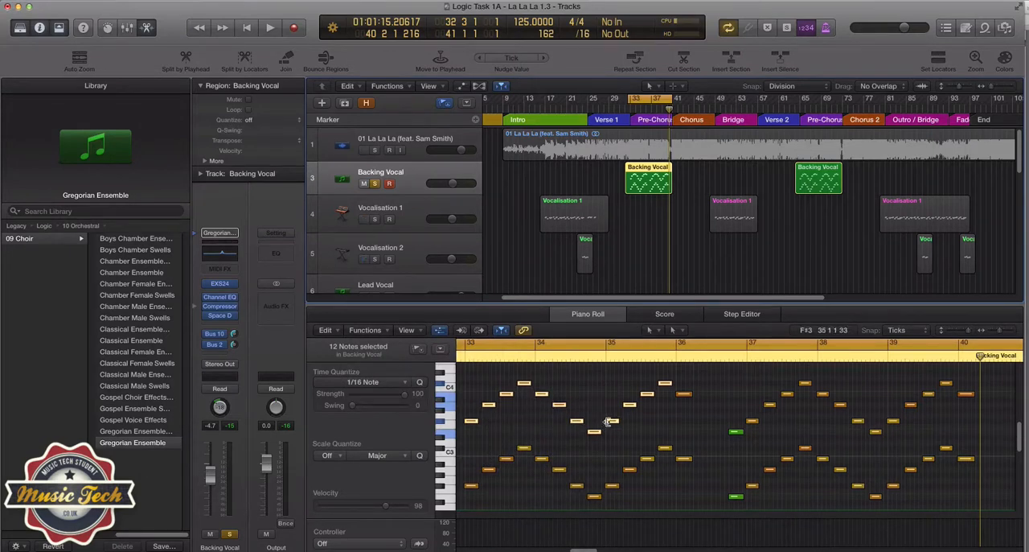
{"action": "mouse_move", "coordinate": [607, 422]}
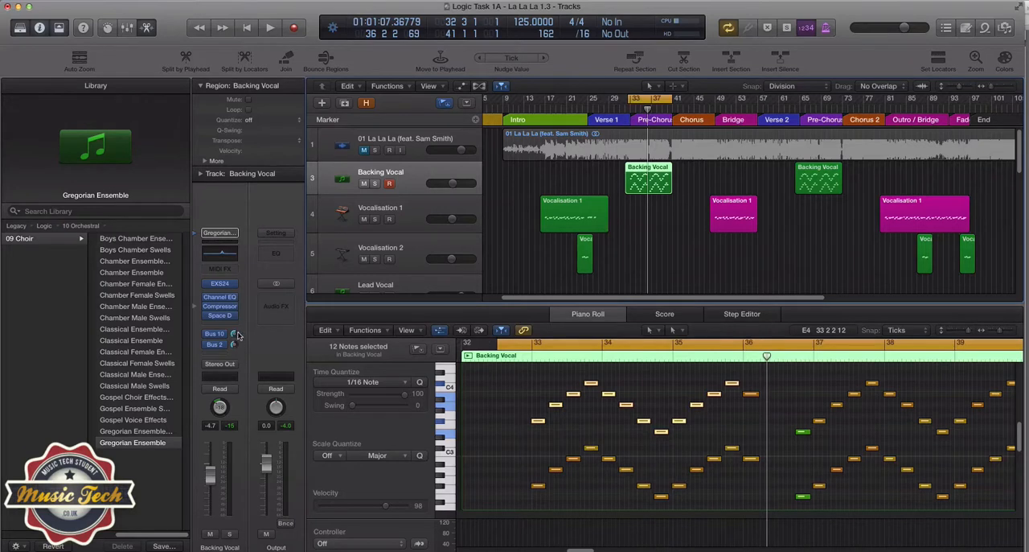
{"action": "mouse_move", "coordinate": [232, 332]}
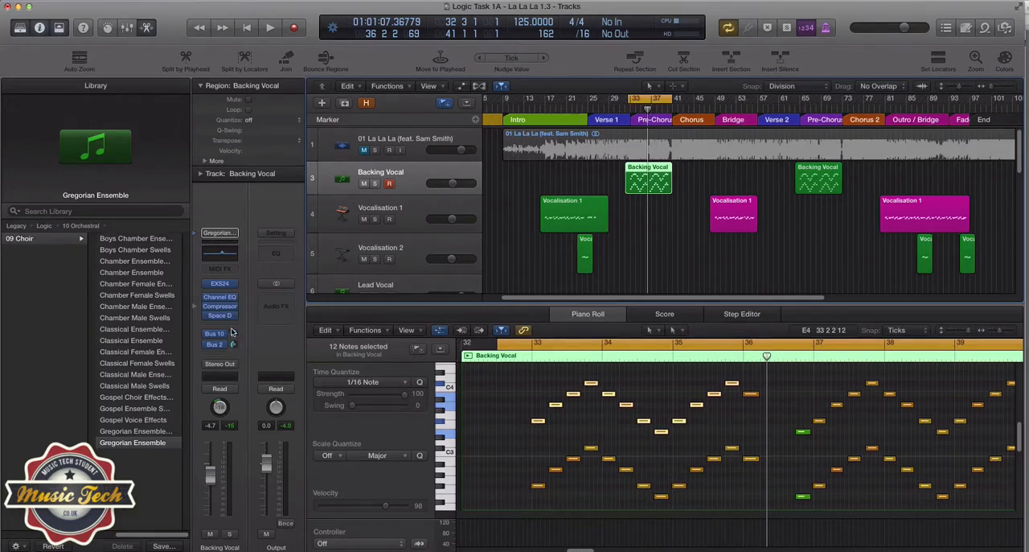
{"action": "mouse_move", "coordinate": [237, 337]}
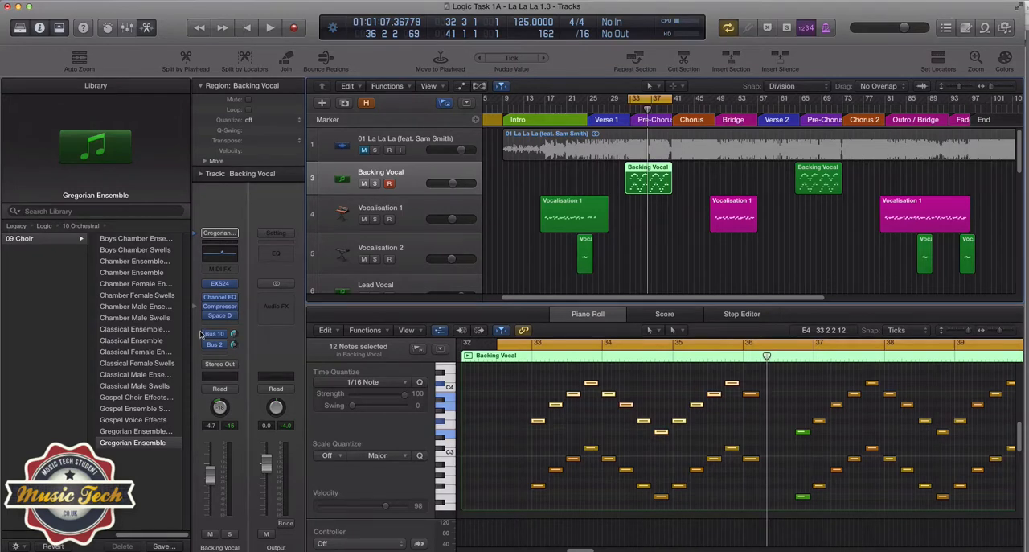
{"action": "mouse_move", "coordinate": [204, 339]}
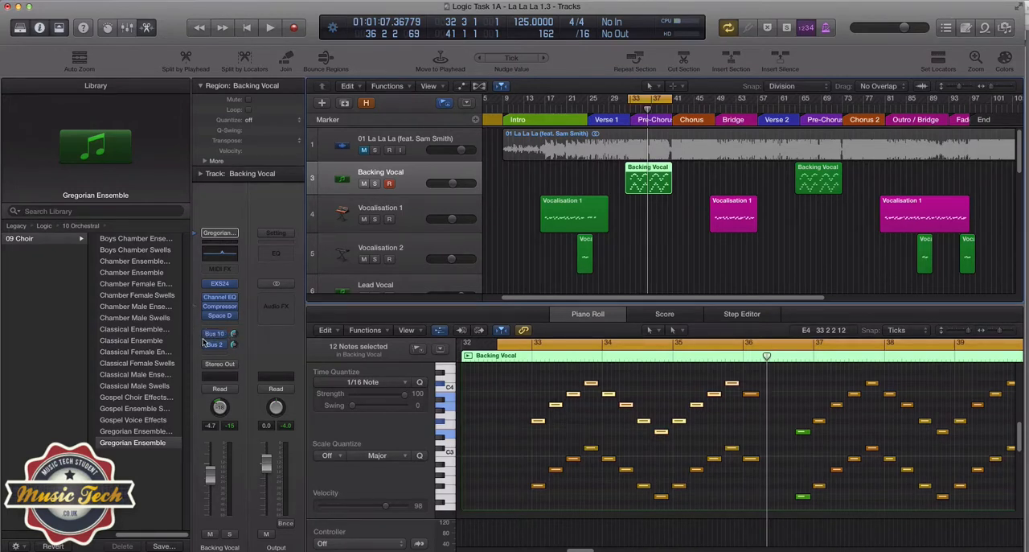
{"action": "mouse_move", "coordinate": [244, 336]}
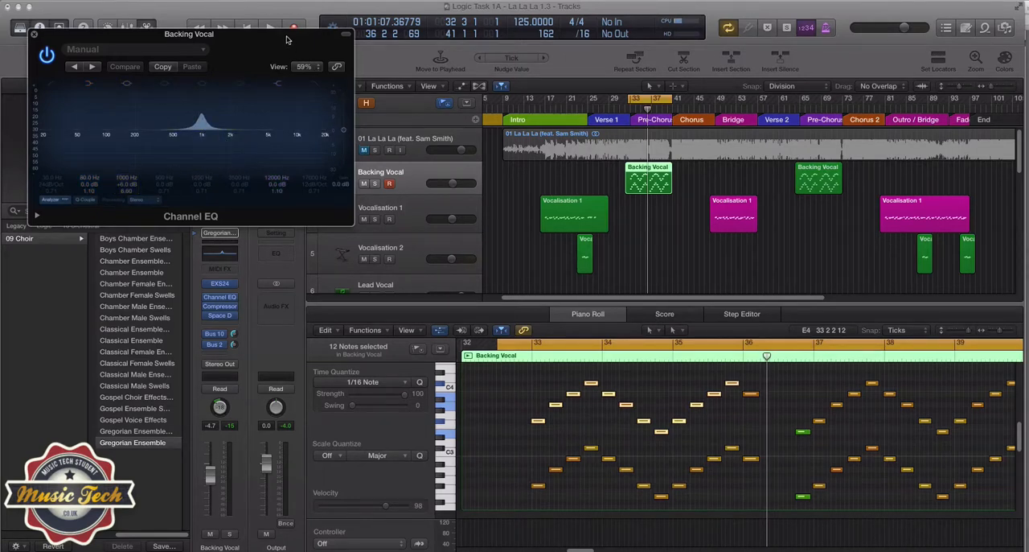
{"action": "mouse_move", "coordinate": [39, 85]}
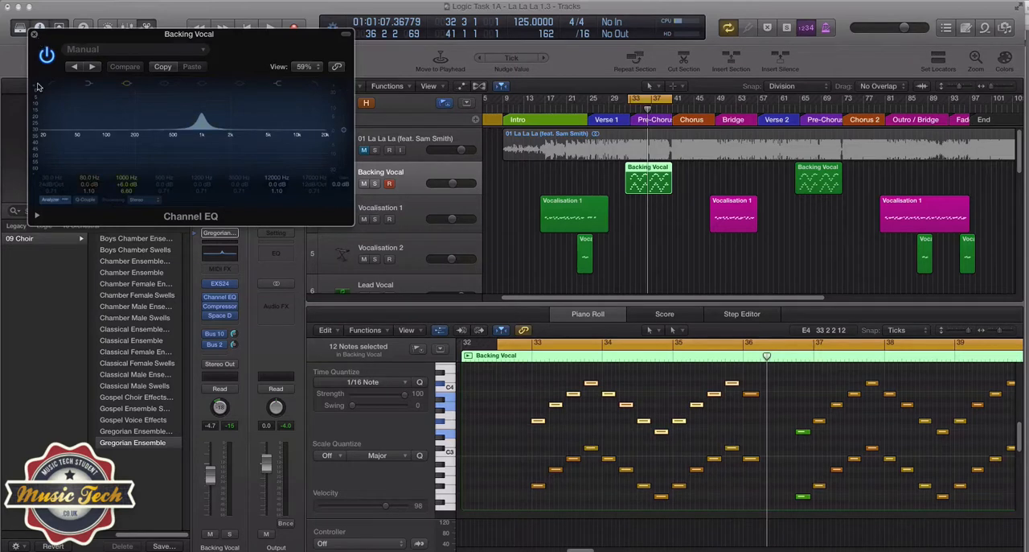
Close the Channel EQ window, leaving its 6 dB boost around 1000 Hz unchanged.
{"action": "left_click", "coordinate": [340, 33]}
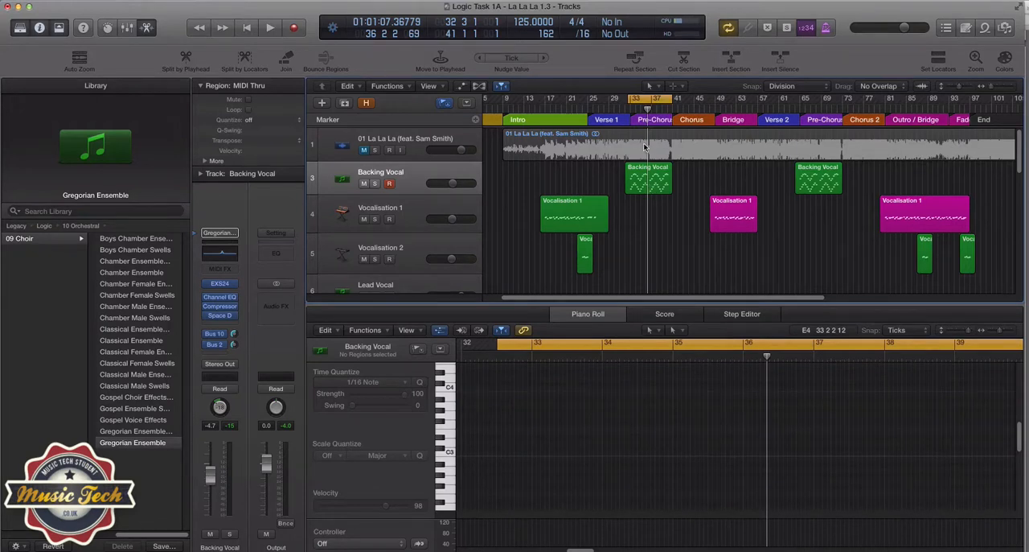
Select the Backing Vocal region so its twelve choir notes reappear in the Piano Roll.
{"action": "left_click", "coordinate": [647, 177]}
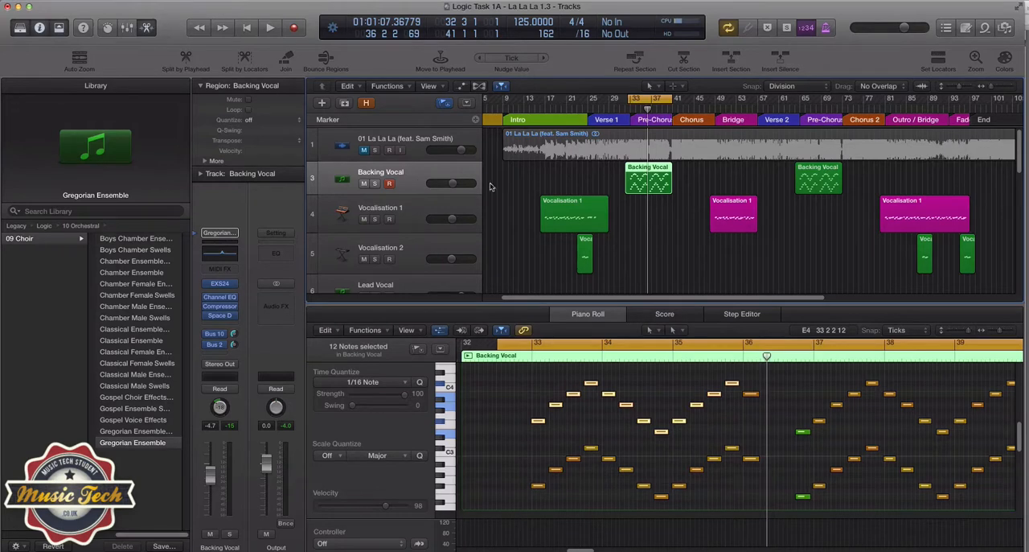
{"action": "mouse_move", "coordinate": [525, 184]}
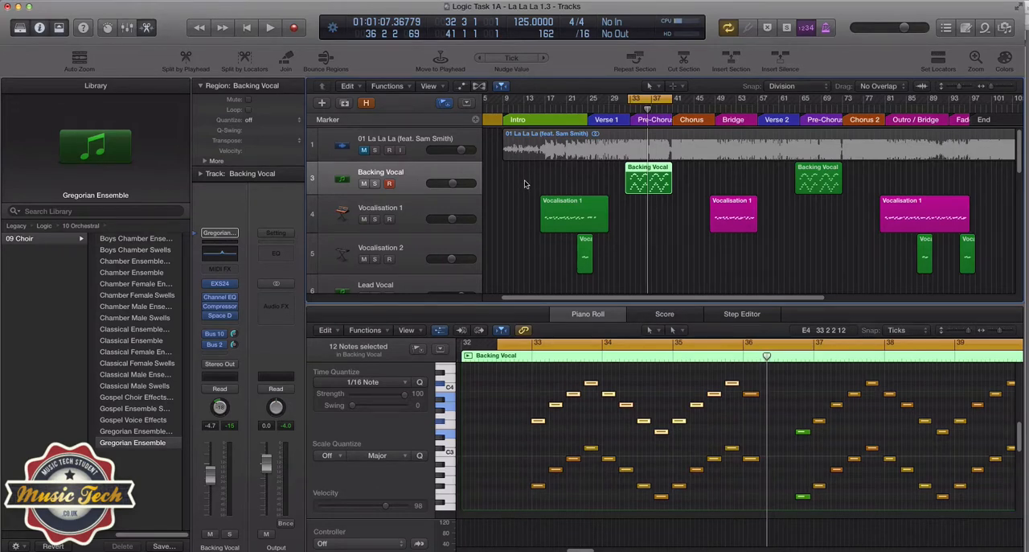